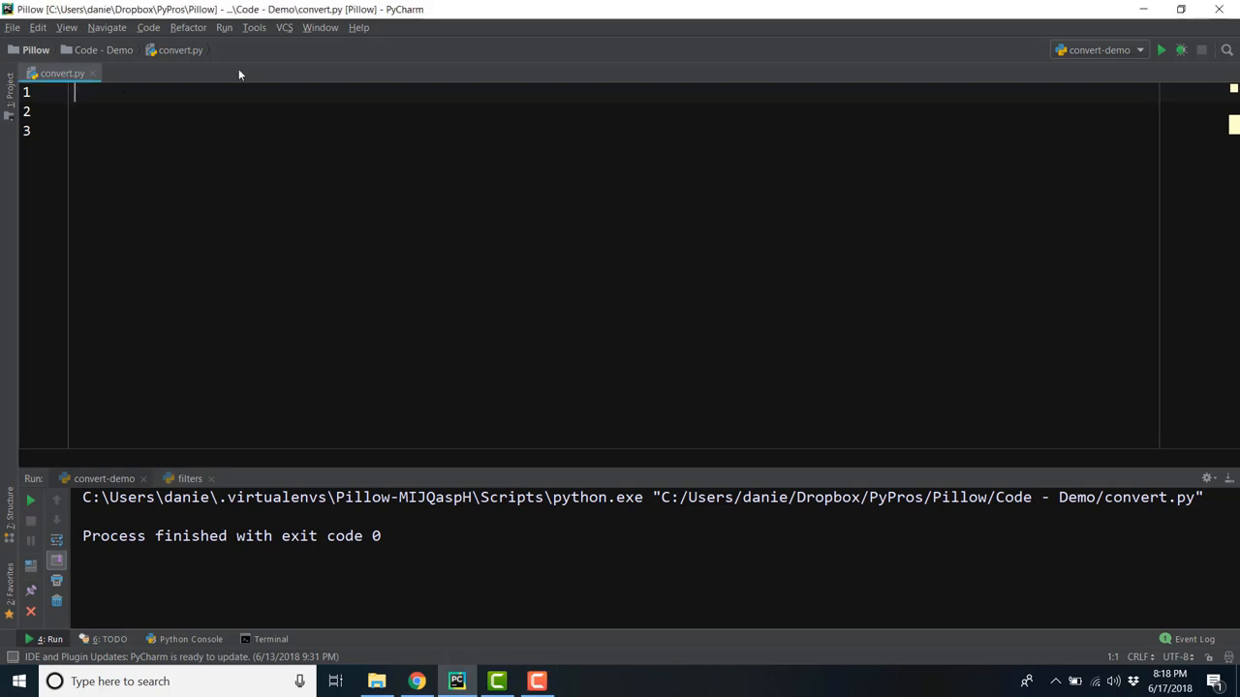
Step: Write 'from PIL import Image' and 'im = Image.open("cars.png")' in convert.py
text(from)
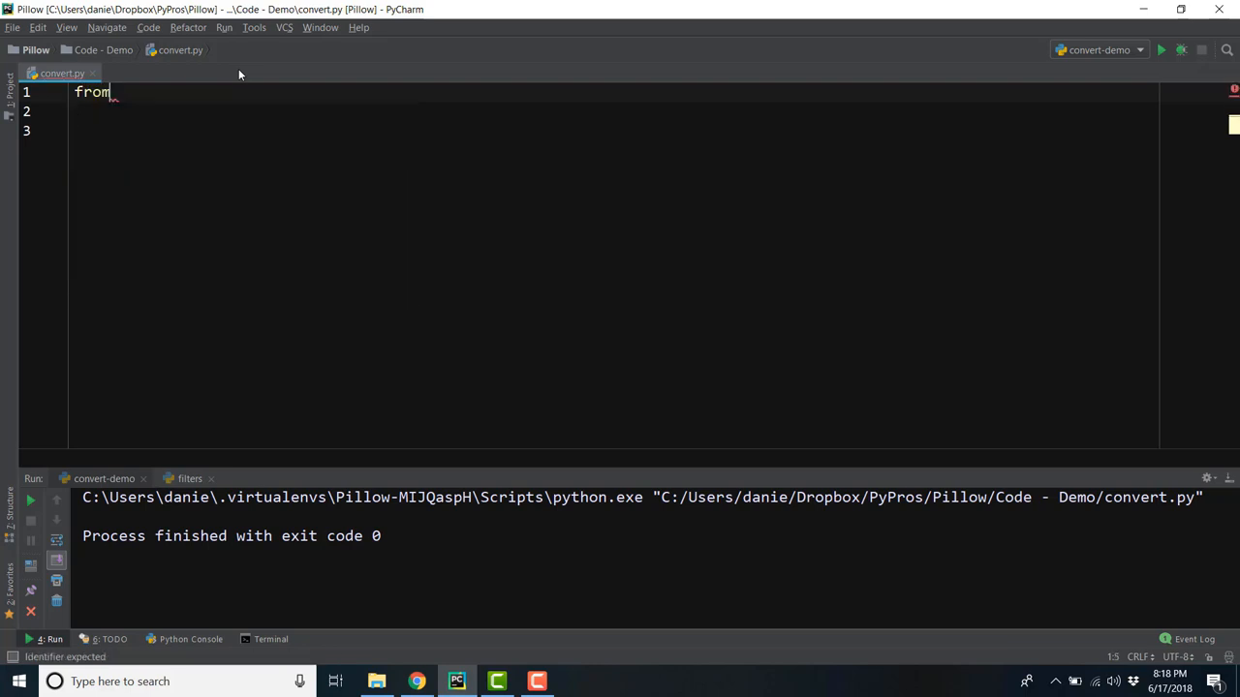
text(PIL import Image)
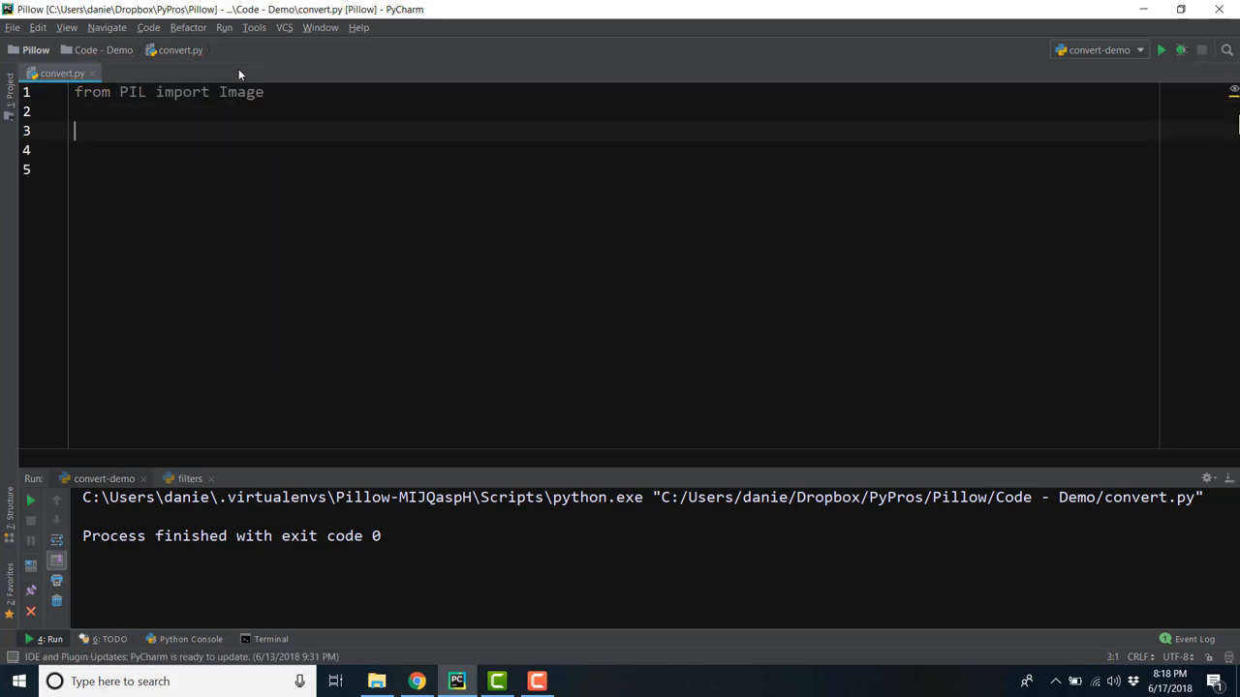
text(im)
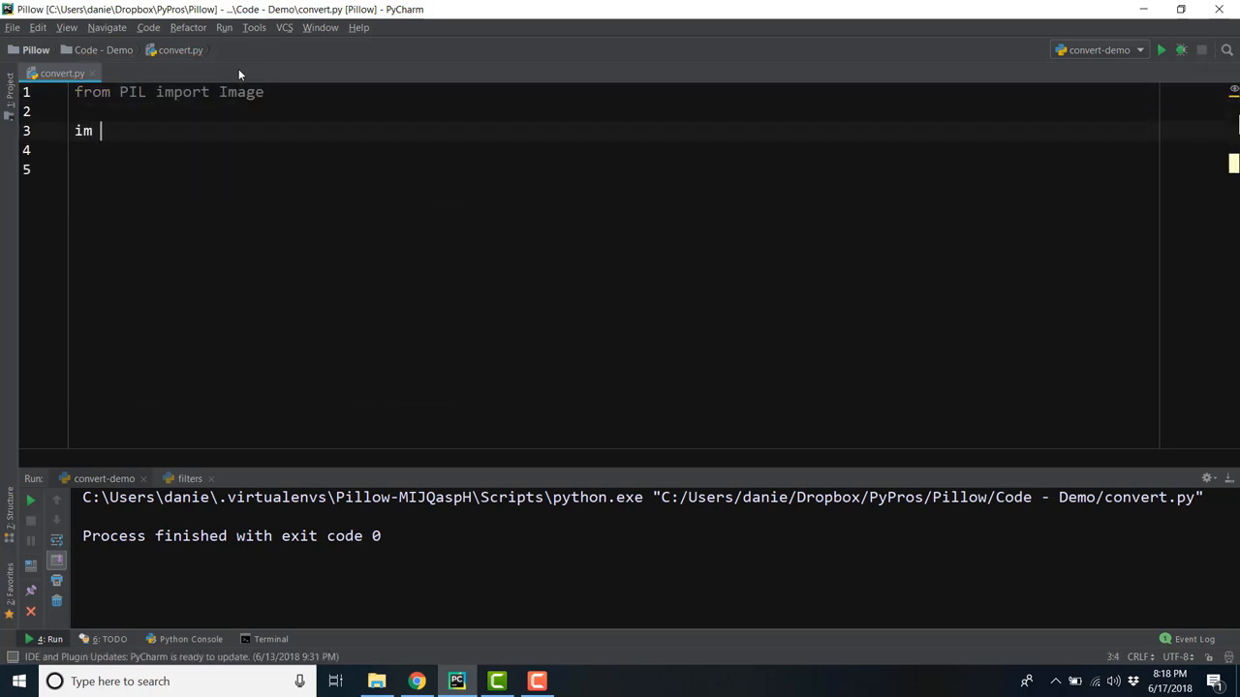
text(= Image)
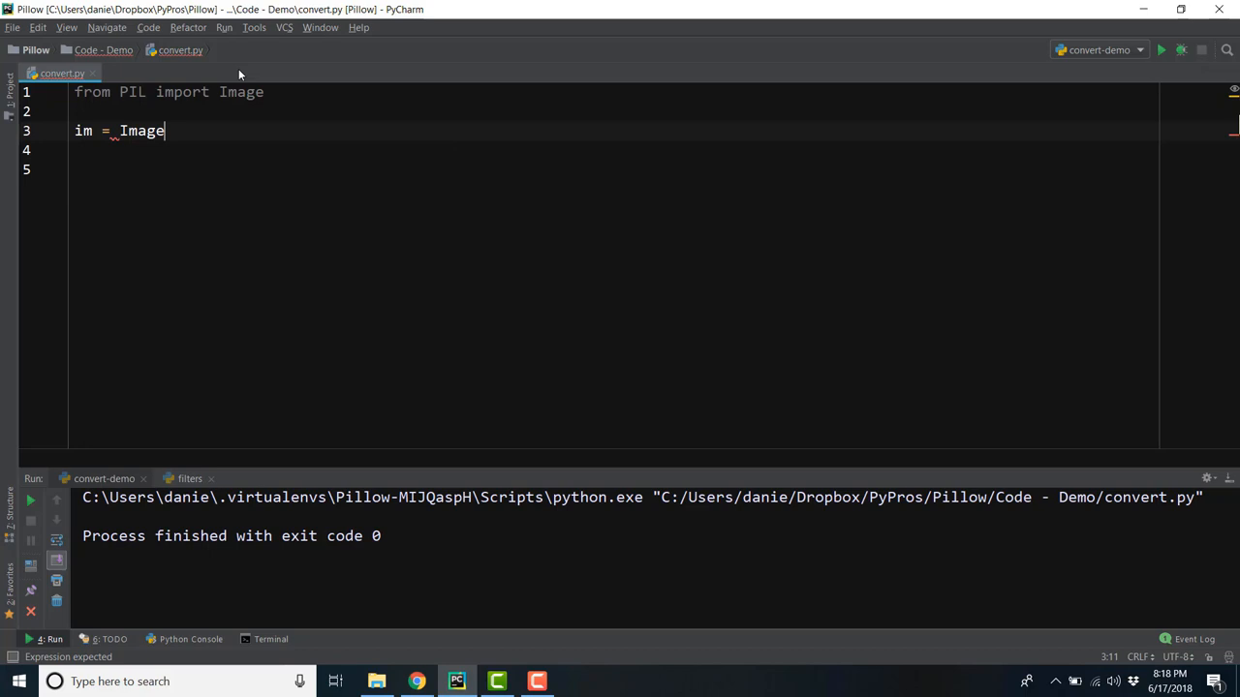
text(.open("cars.)
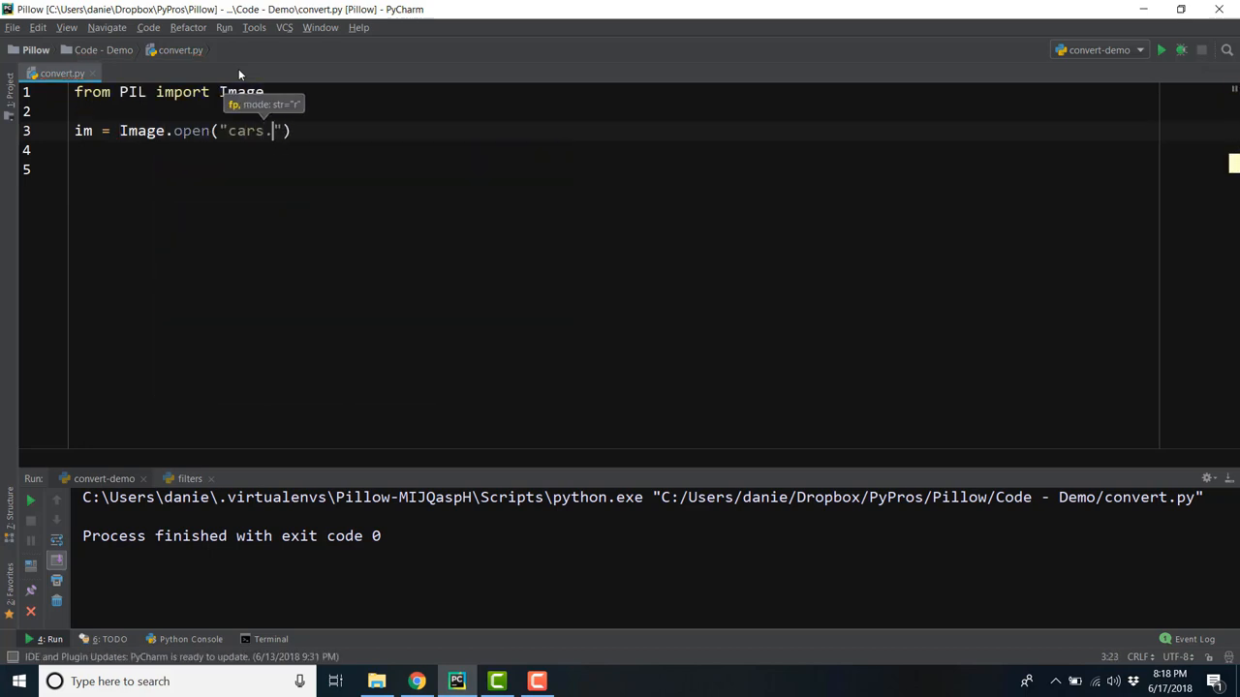
text(png)
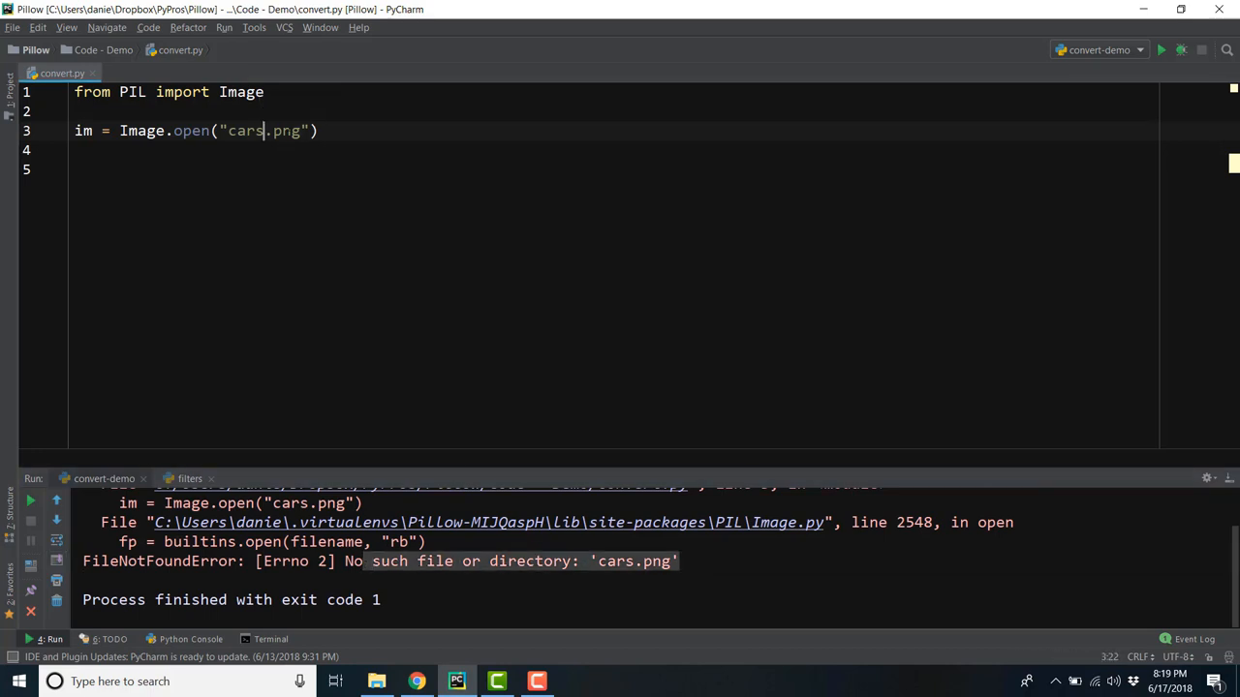
Step: Correct the file name to car.png and rerun the script, which exits with code 0
key(Backspace)
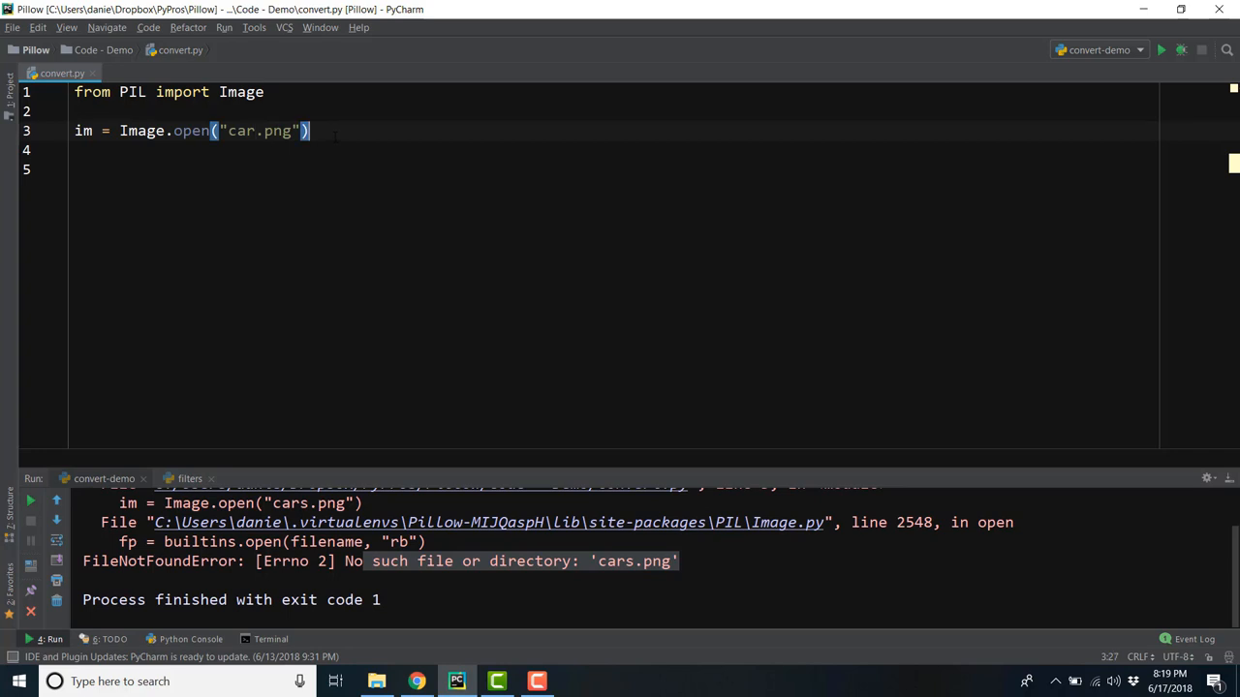
click(1162, 50)
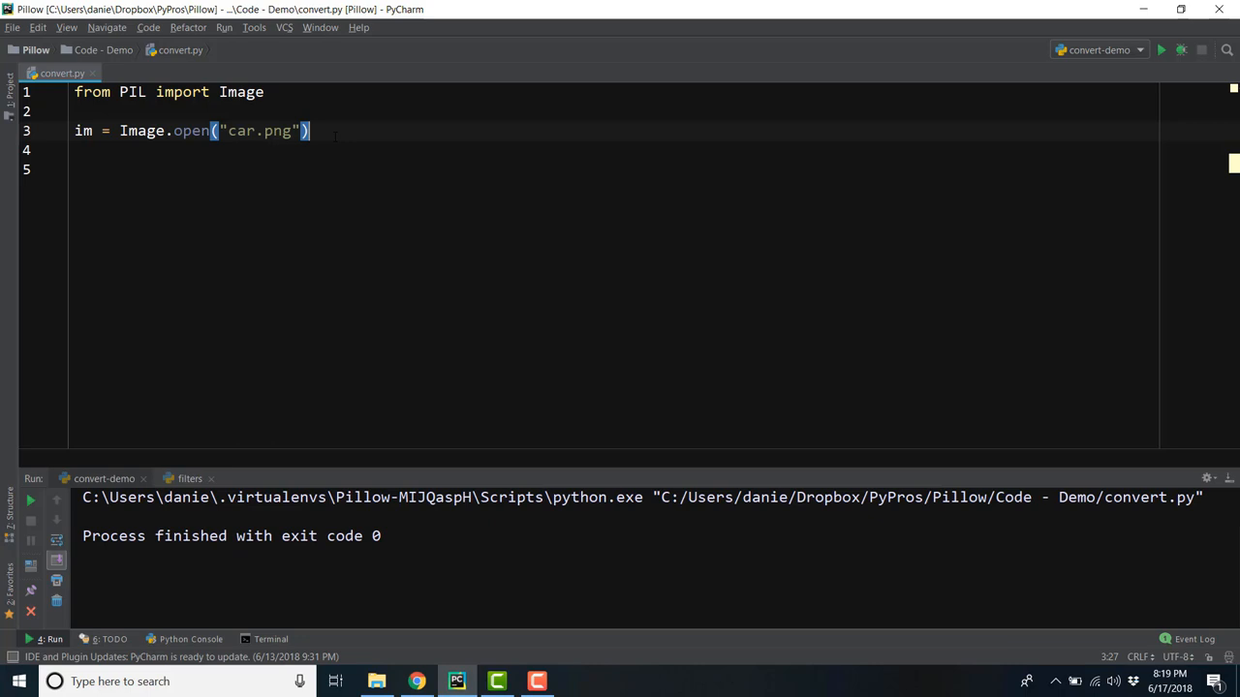
Step: In File Explorer's Code folder, select the car PNG image and switch to Details view
click(376, 681)
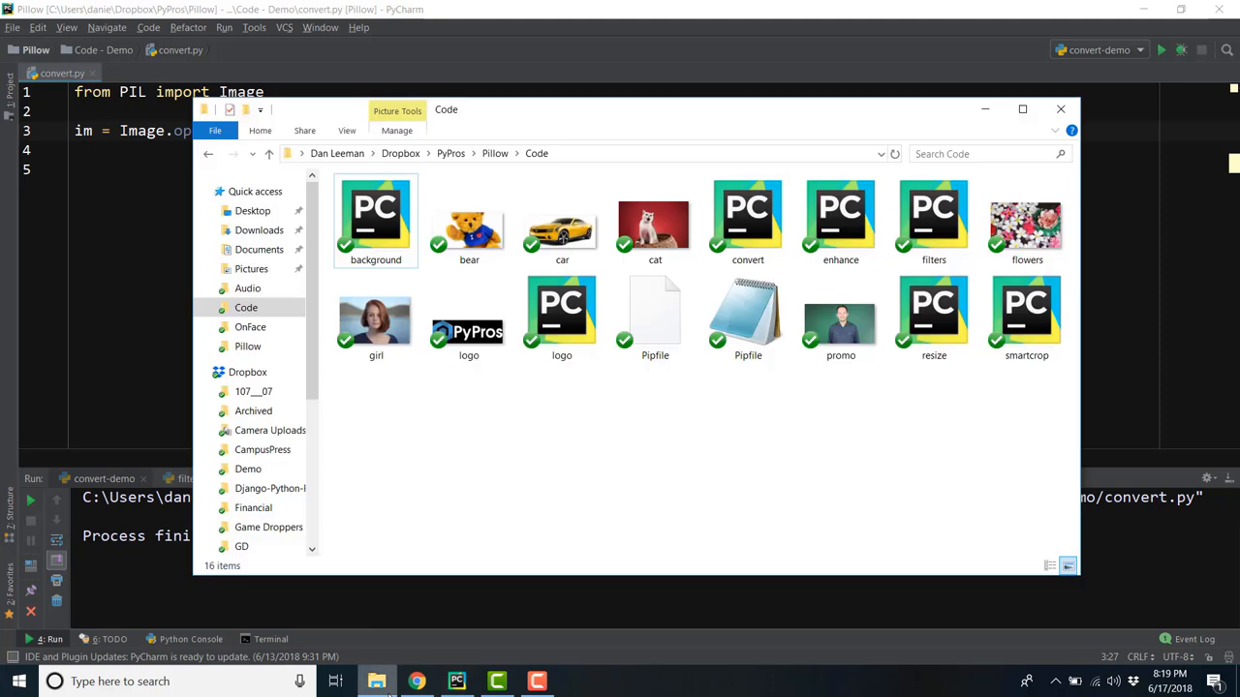
click(562, 223)
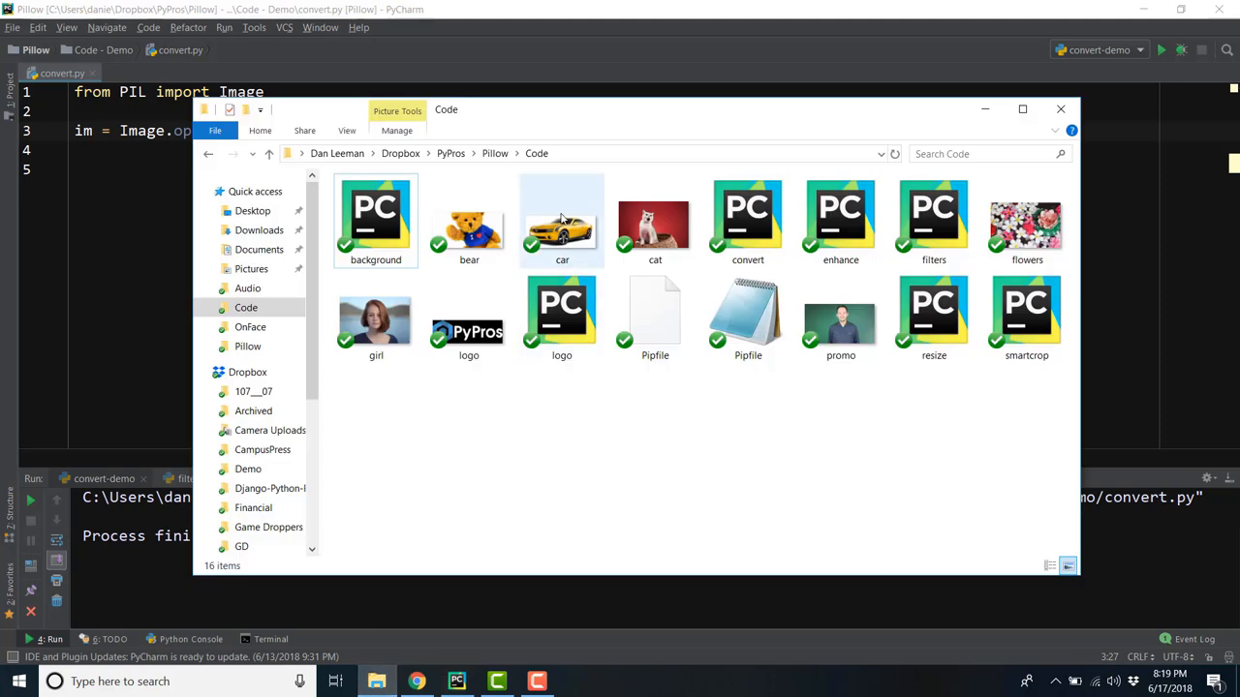
mouse_move(562, 223)
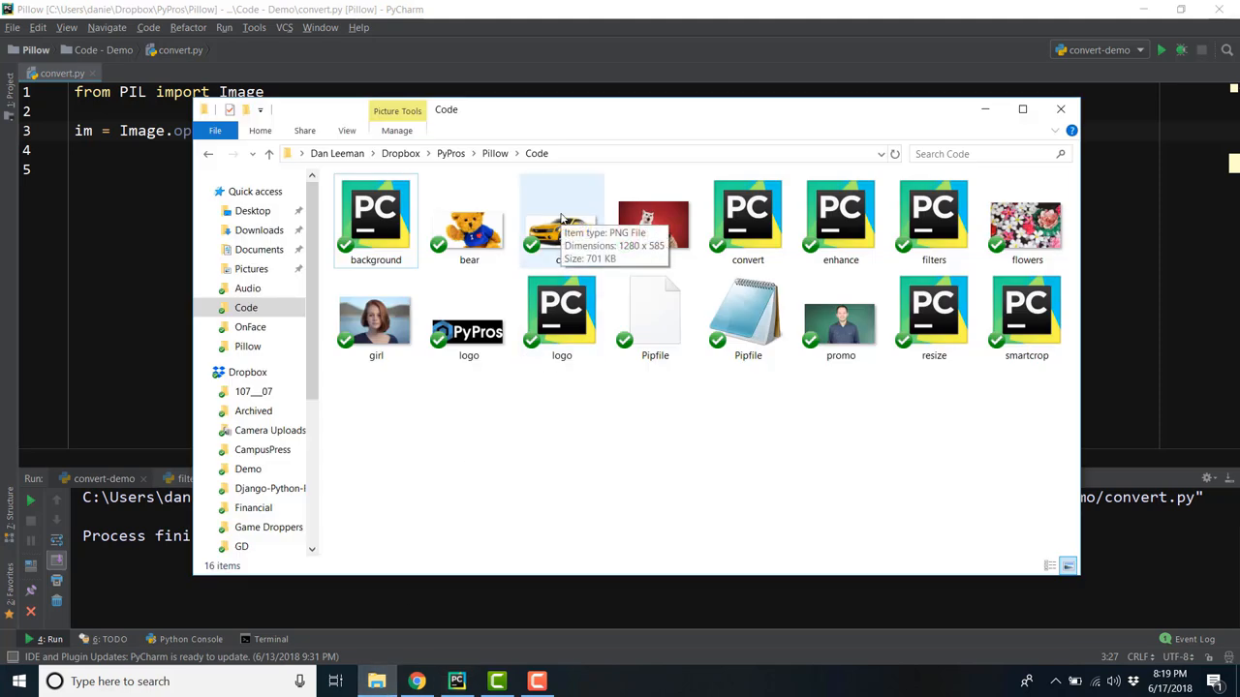
click(271, 153)
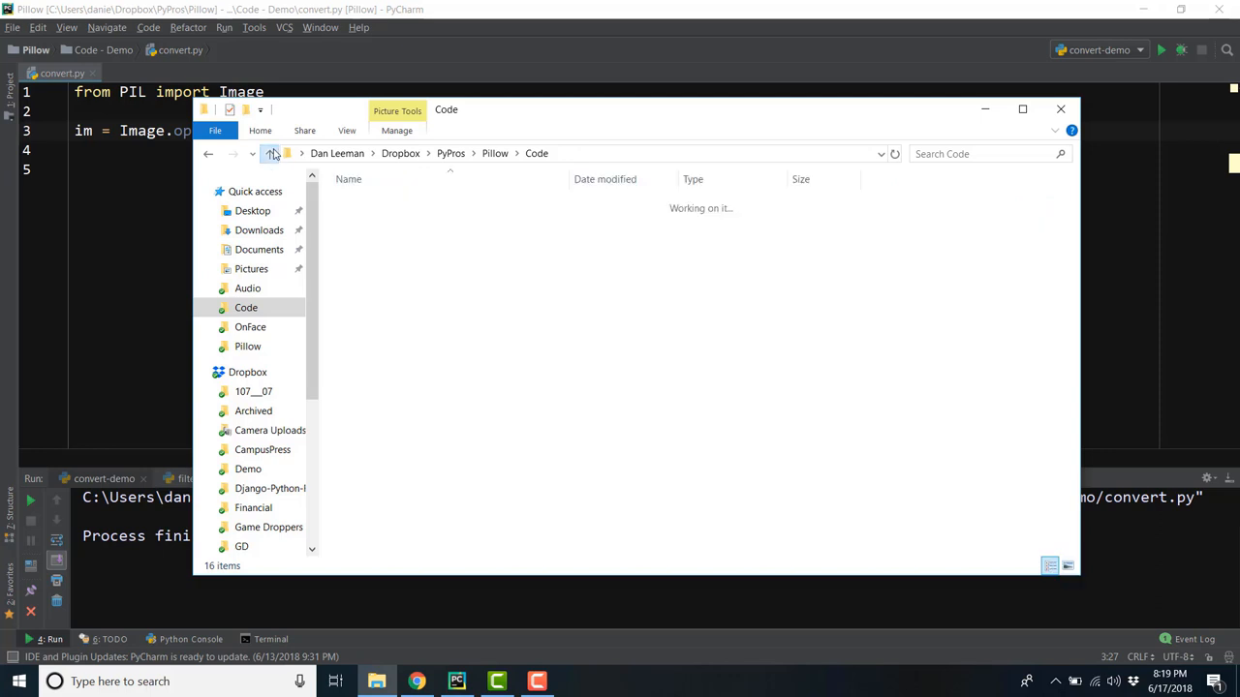